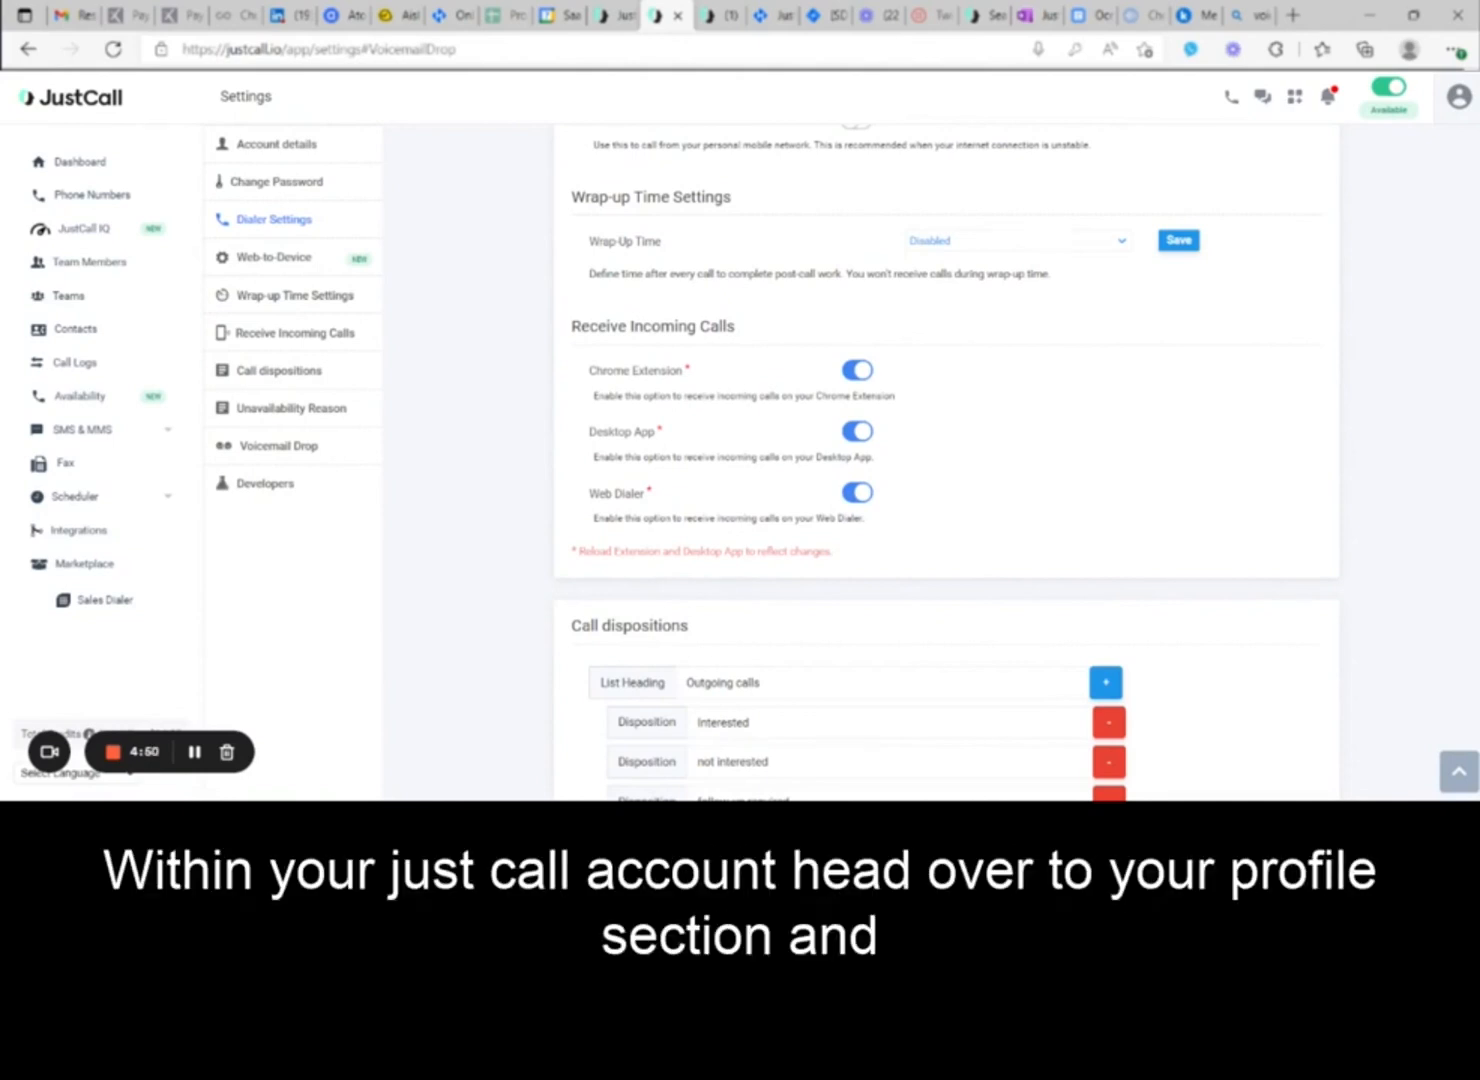
pyautogui.click(1460, 96)
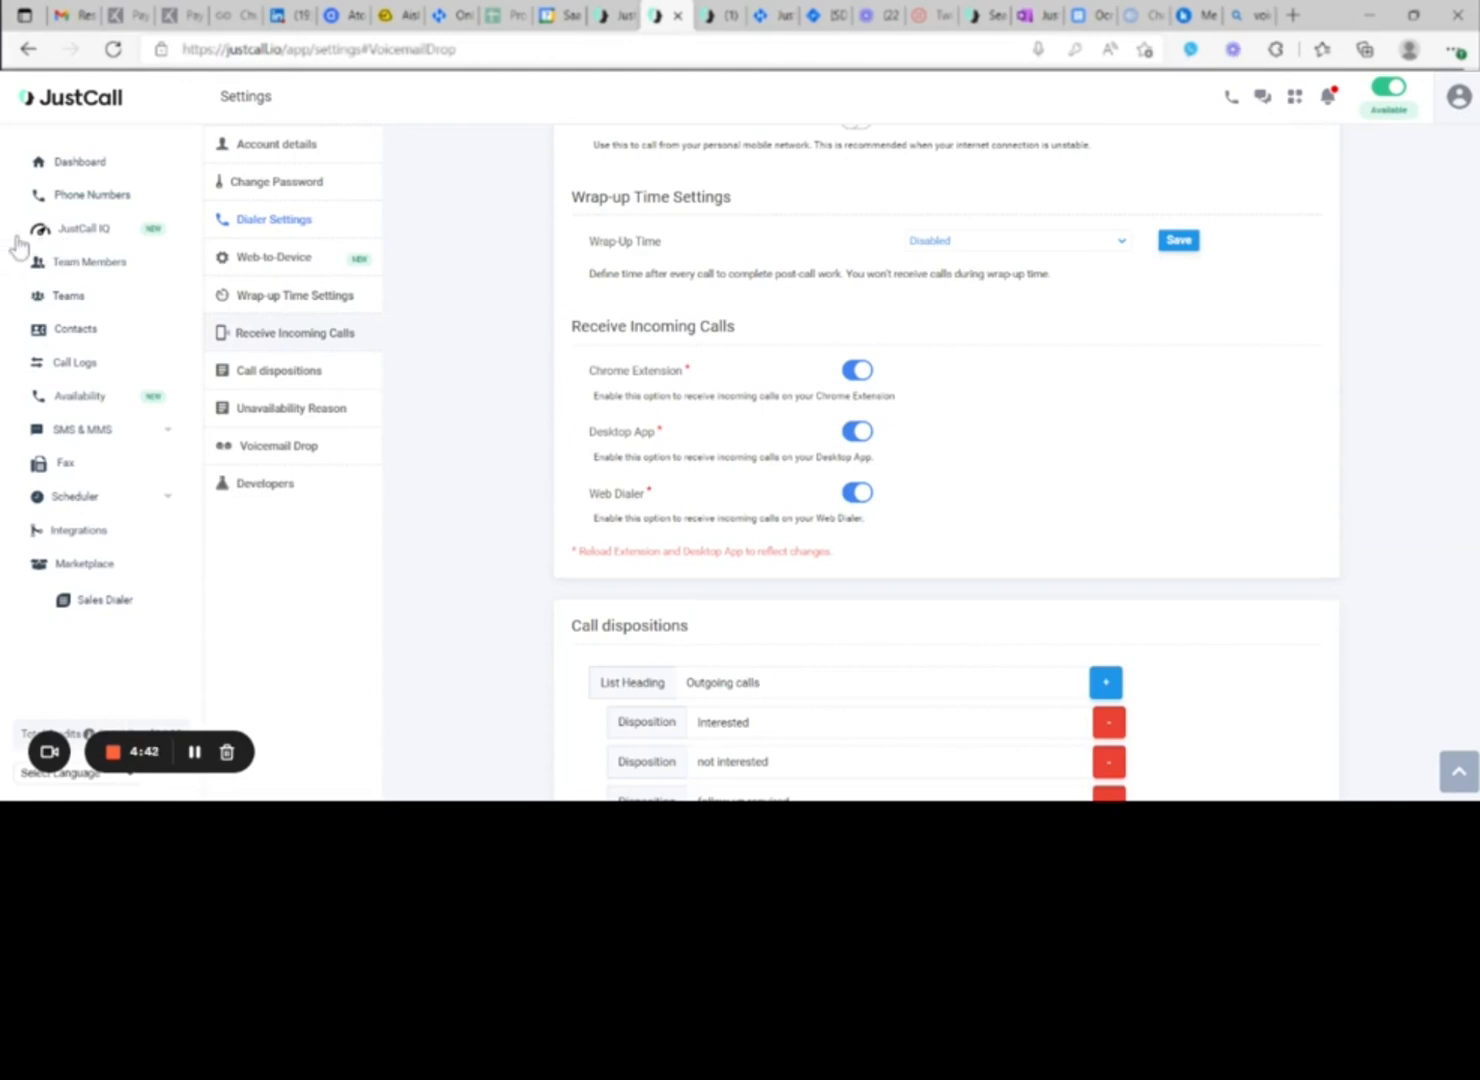
pyautogui.moveTo(496, 302)
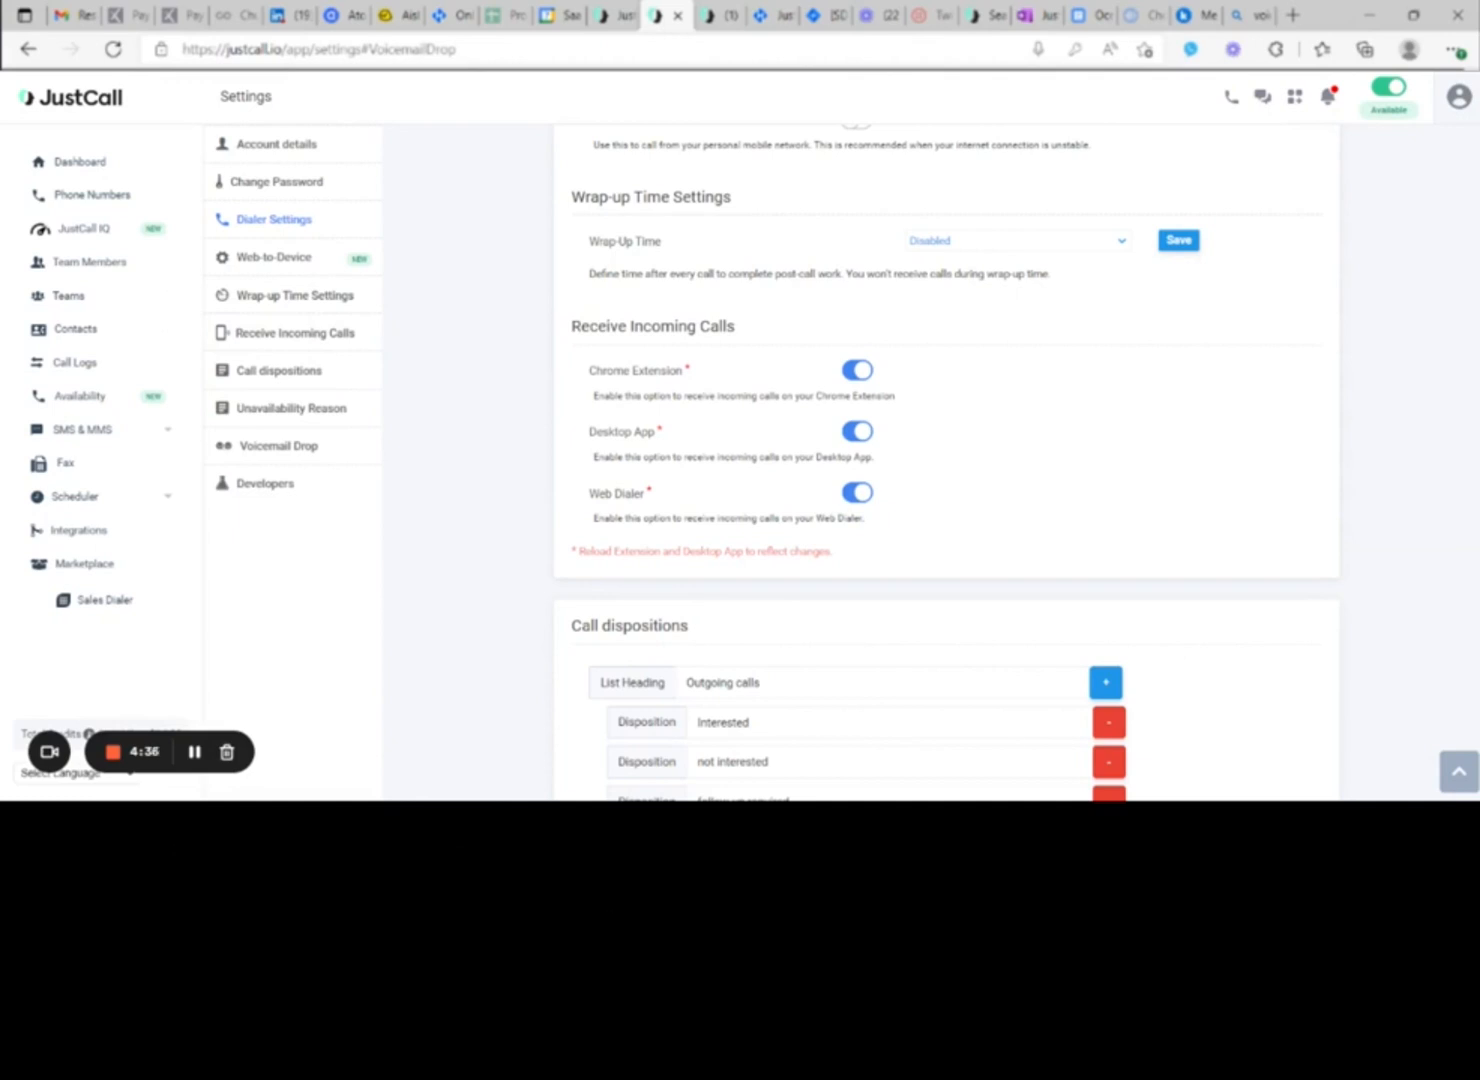
pyautogui.moveTo(518, 404)
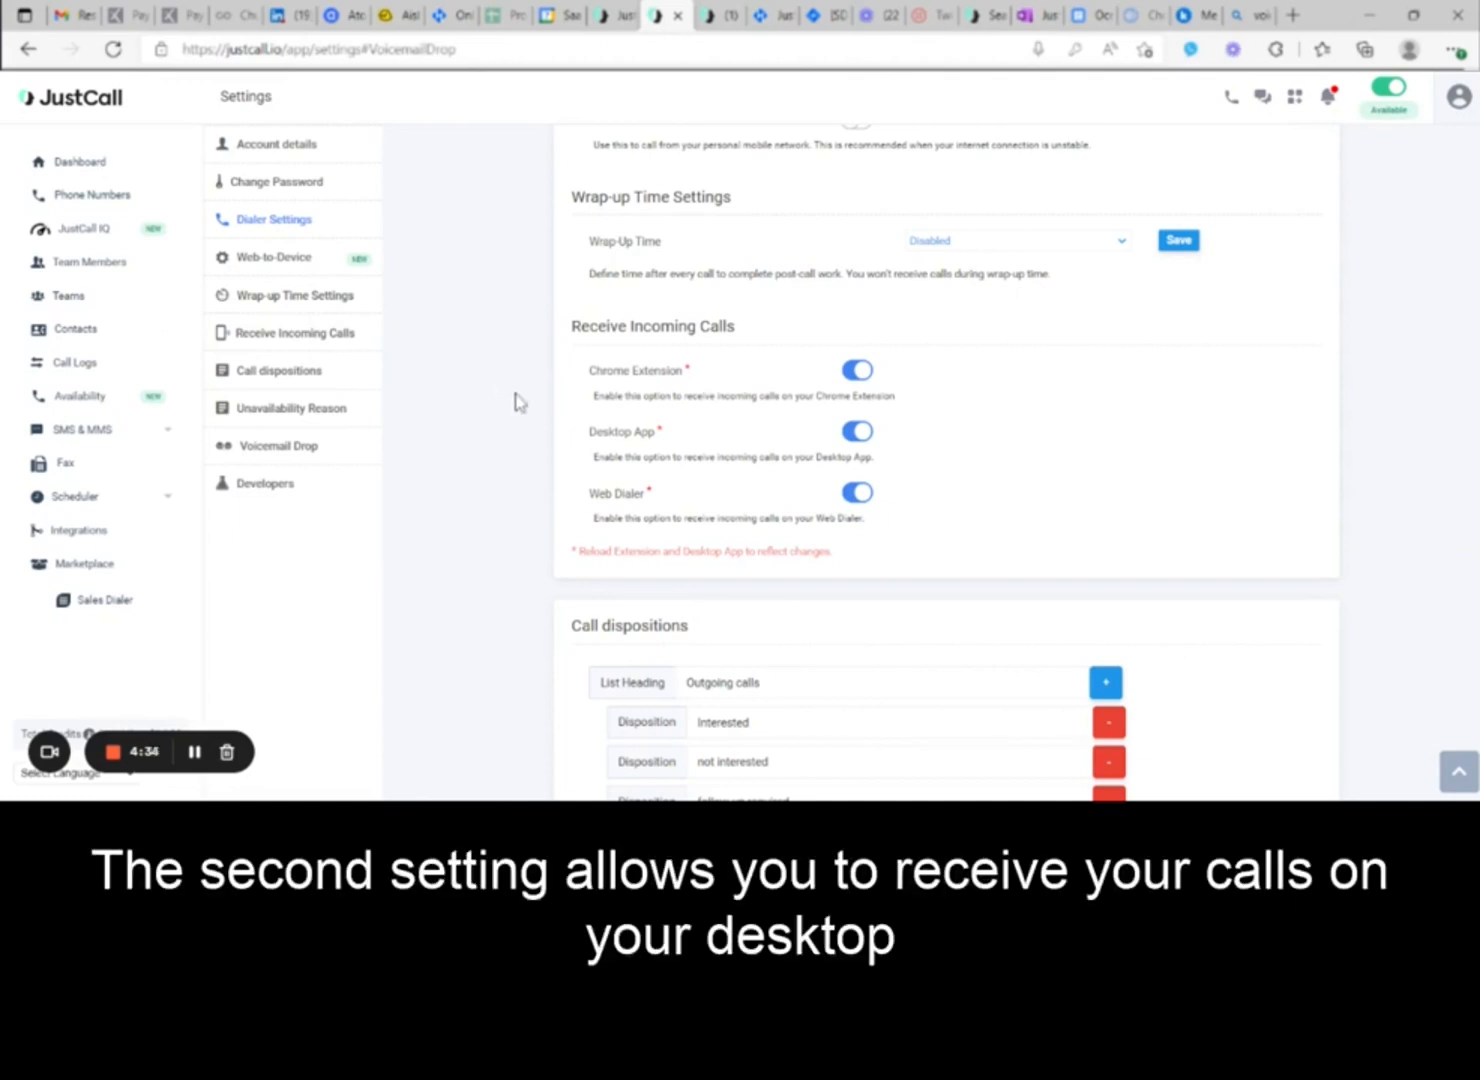